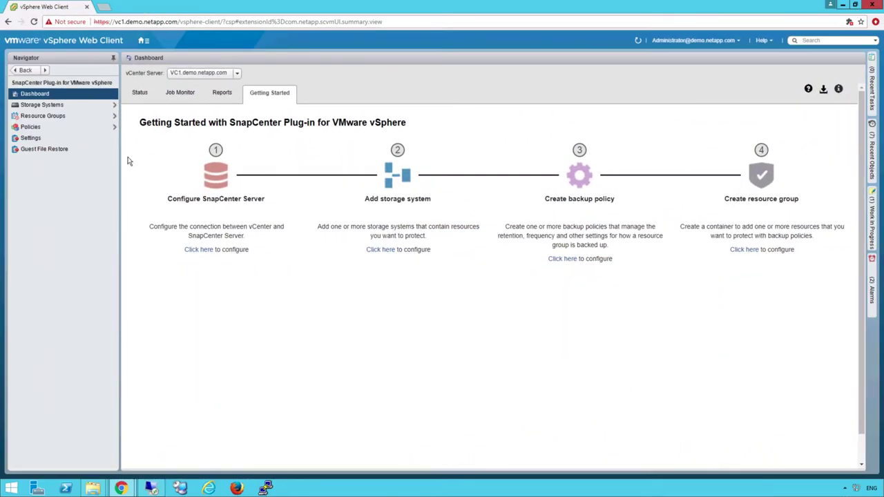
Step: Show the SnapCenter Plug-in's Policies list, currently empty
click(29, 127)
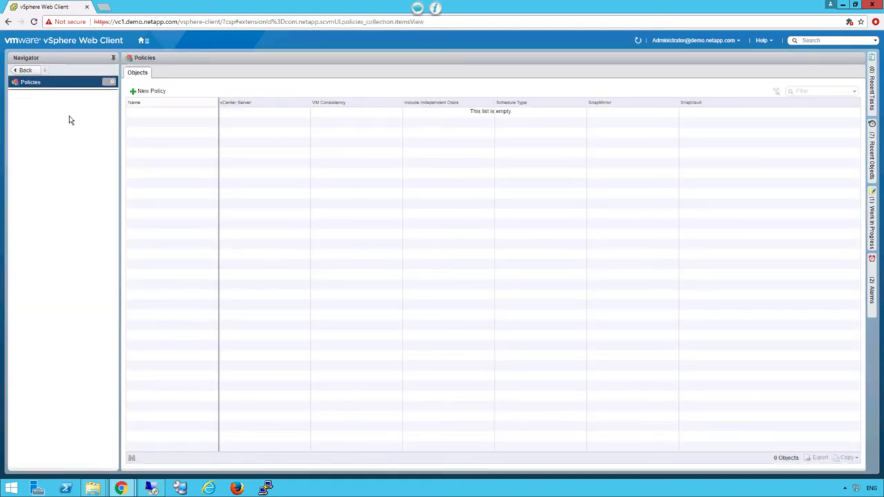
Step: Create backup policy 'On-demand-policy' with frequency On demand only and confirm its creation
click(146, 91)
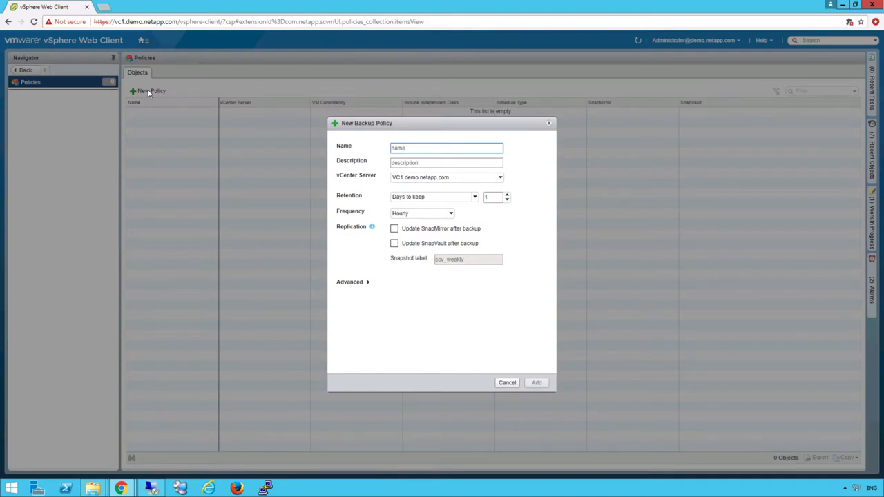
text(On-demand)
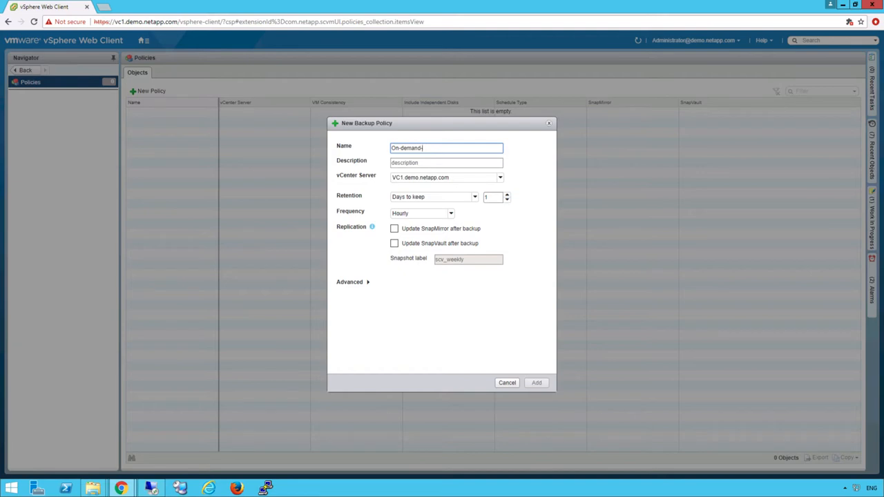
text(-policy)
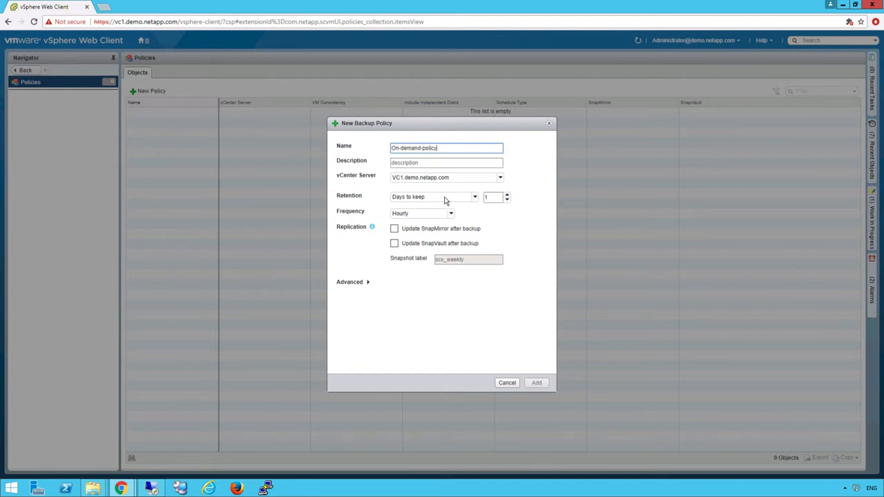
click(463, 196)
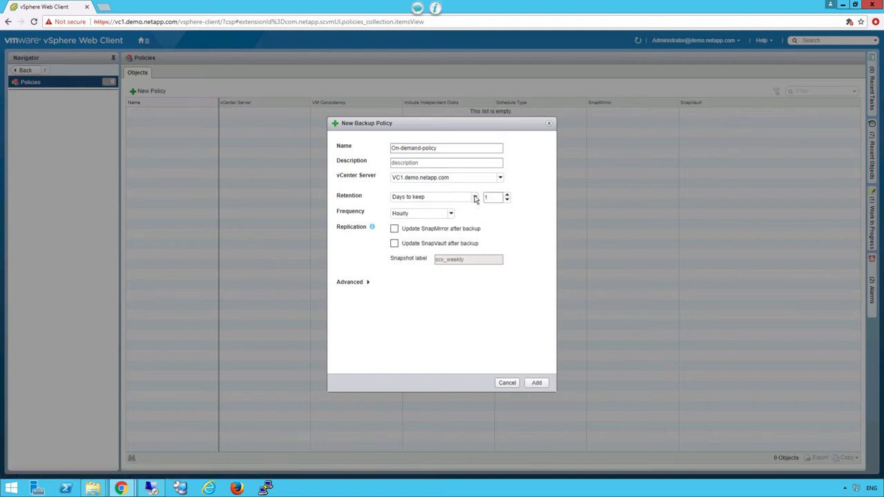
click(450, 213)
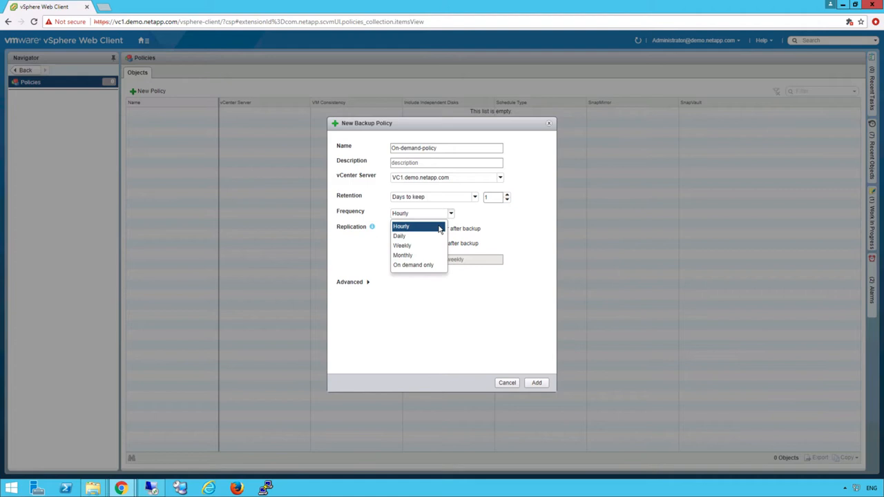
click(413, 265)
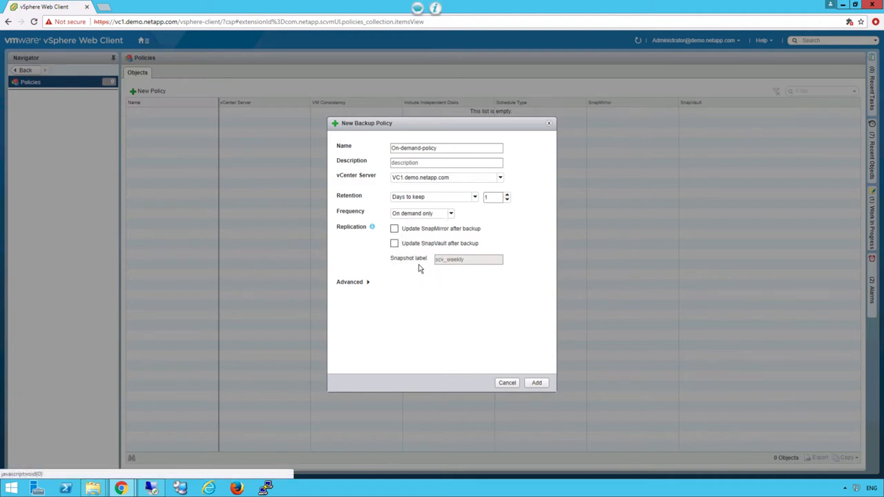
mouse_move(367, 284)
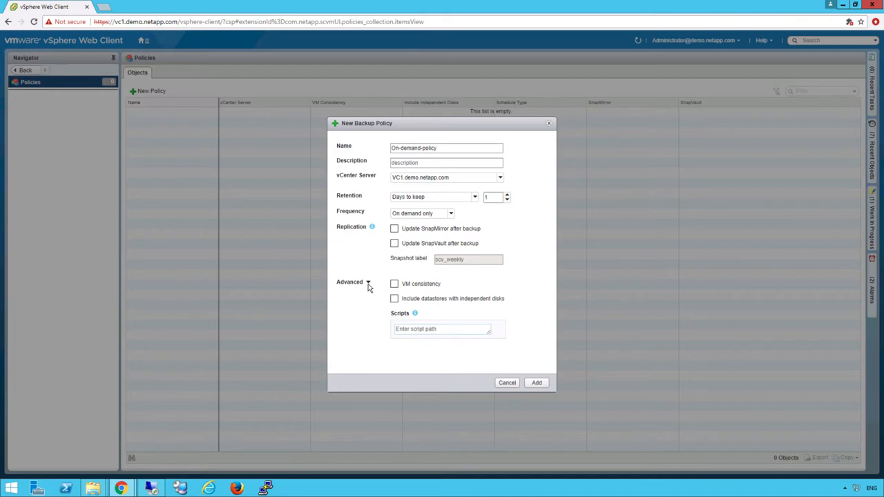
click(535, 383)
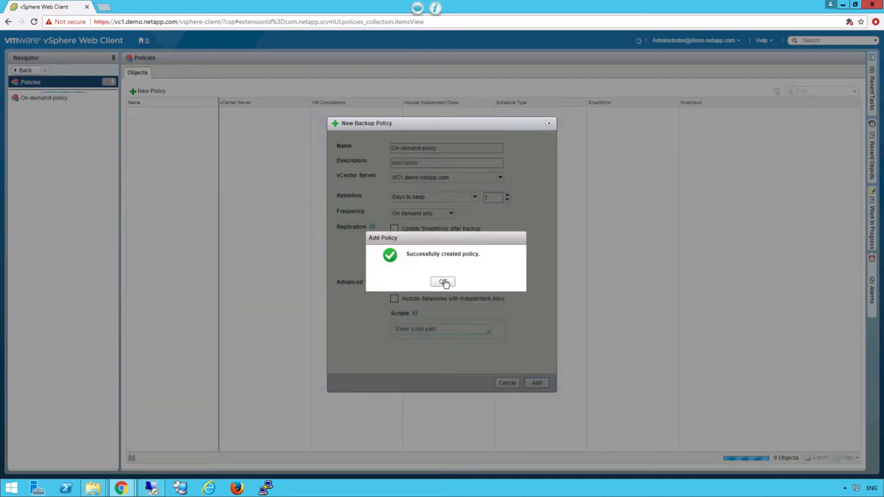
click(443, 281)
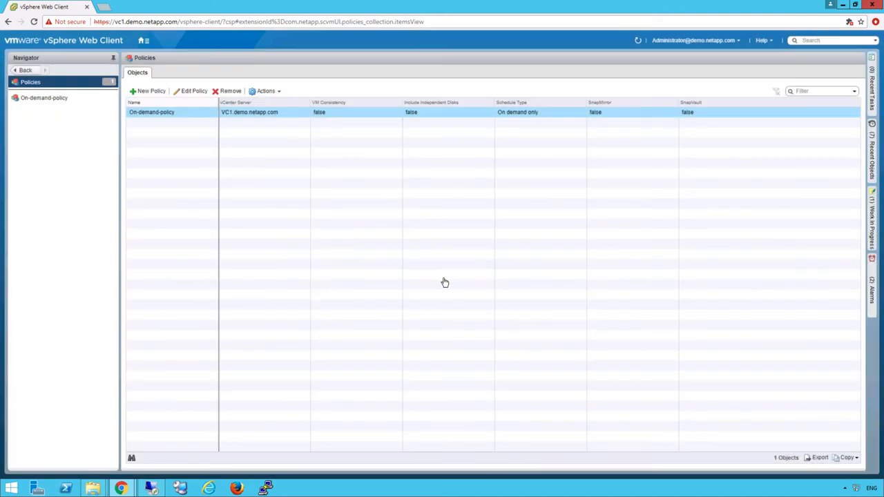
Step: Select the Svr2012-SQL1 VM and bring up its NetApp SnapCenter actions
click(143, 40)
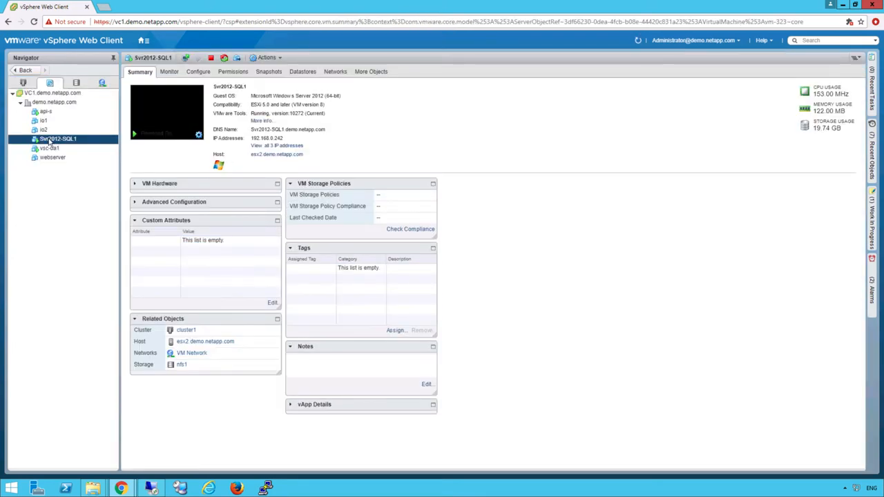
right_click(51, 138)
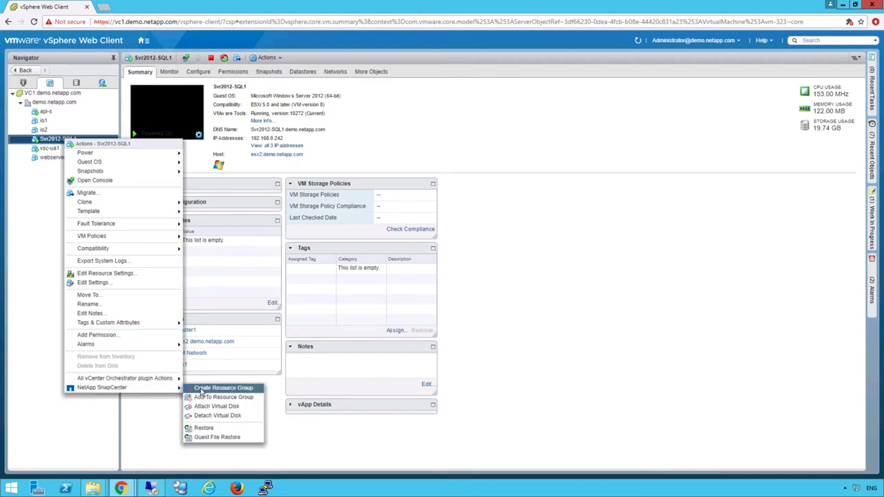
Step: Start a SnapCenter resource group named 'Resource-Group-1' and continue through the spanning disks step
click(223, 388)
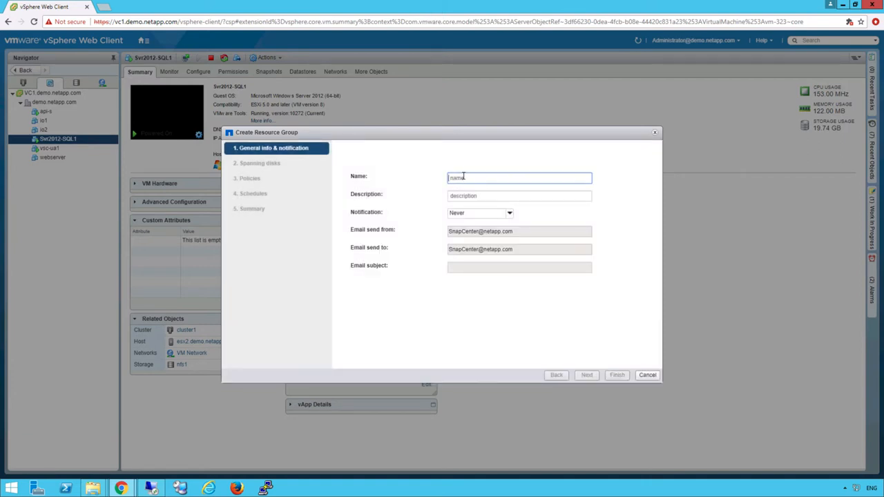
text(R)
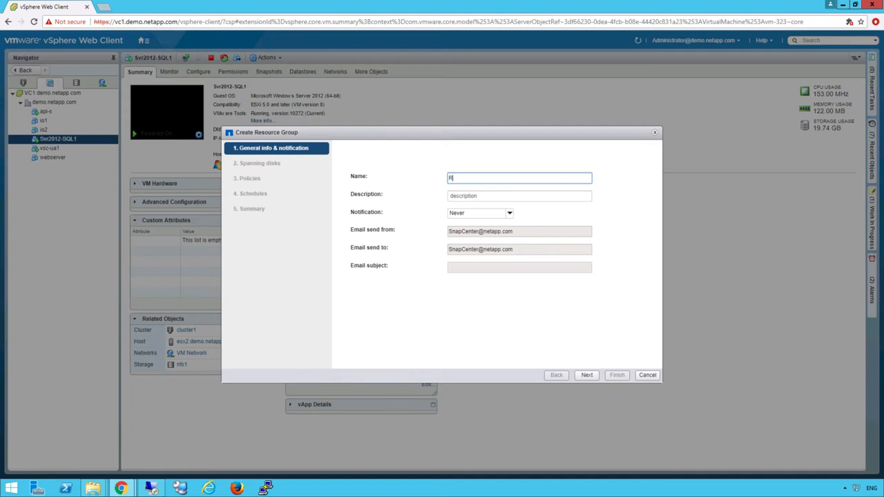
text(esource-Group-1)
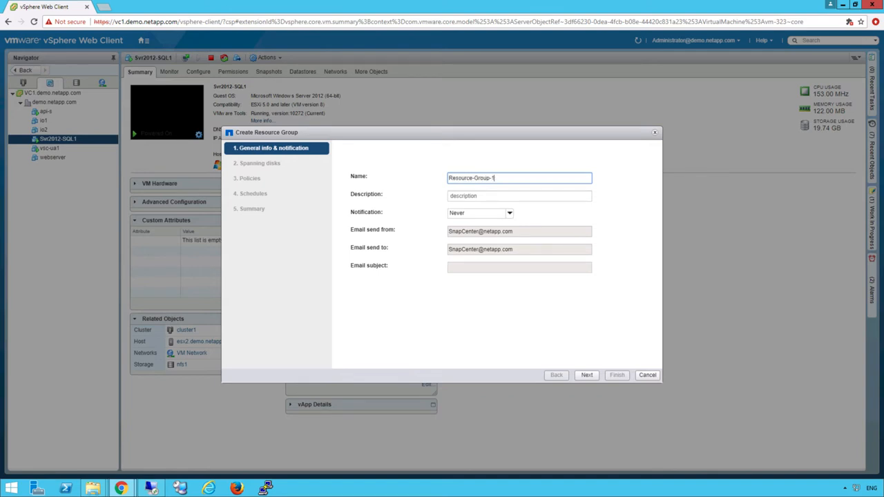
click(585, 376)
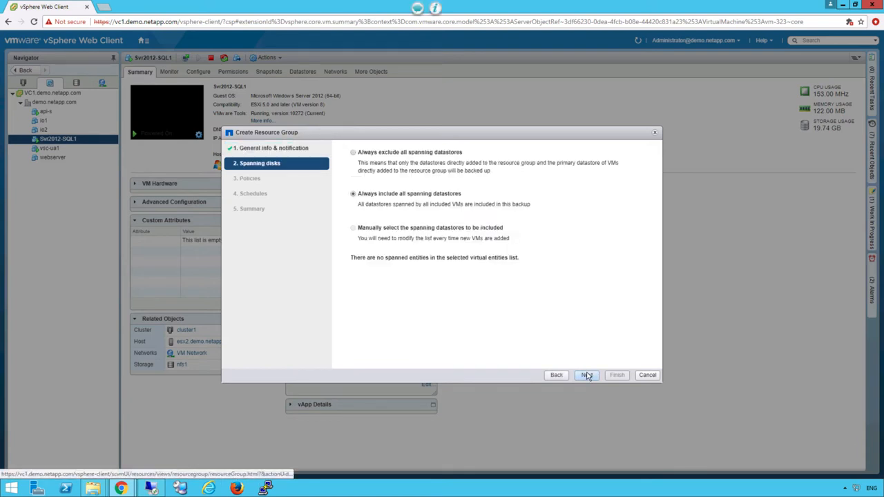
click(585, 376)
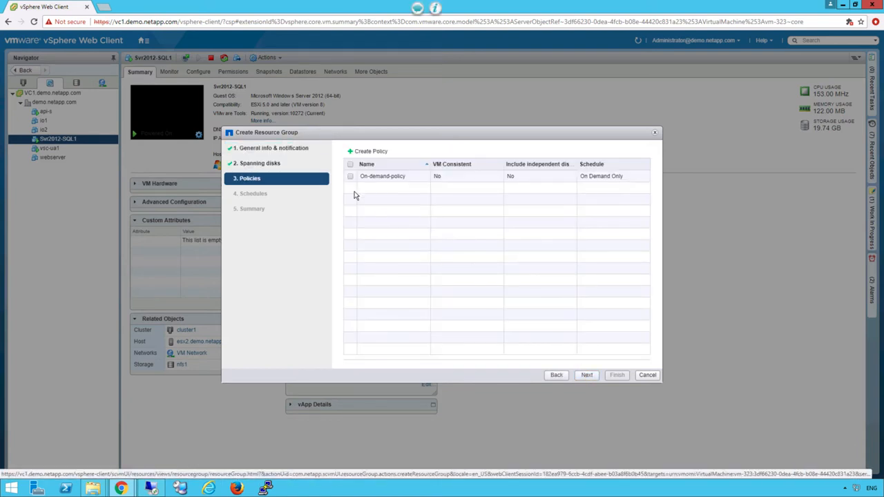
Step: Assign On-demand-policy, finish creating Resource-Group-1 and confirm its success
click(351, 176)
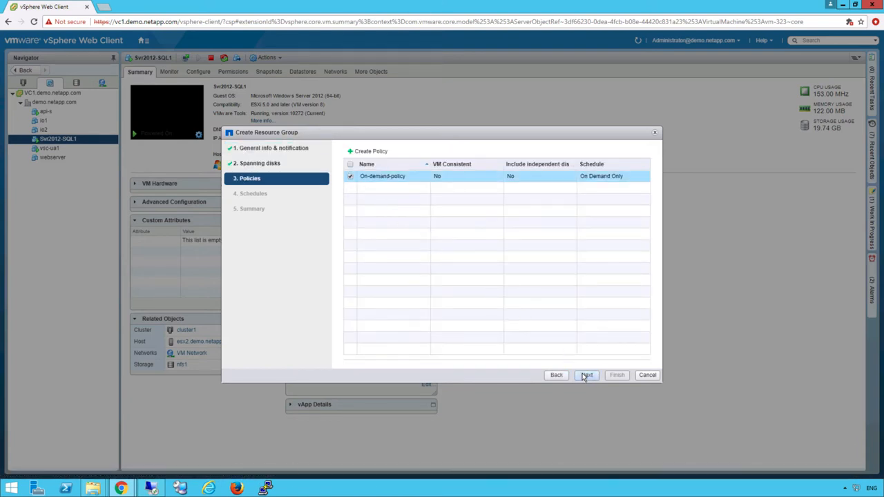
click(586, 375)
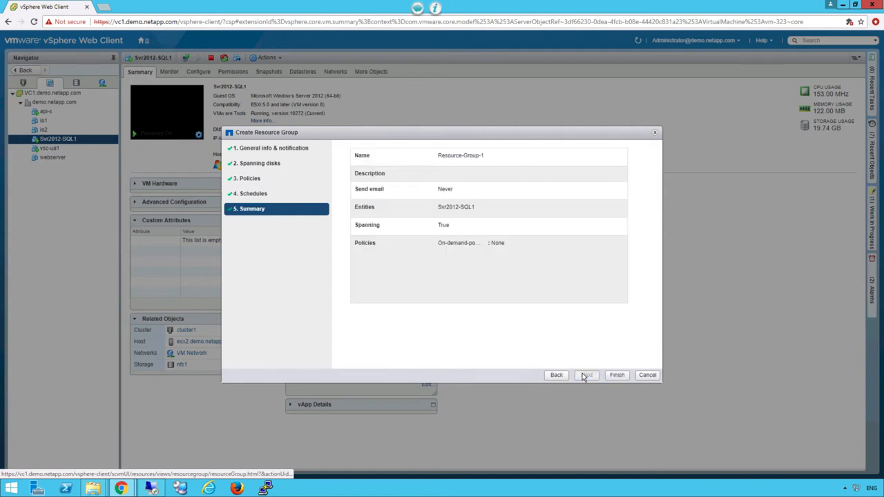
click(616, 375)
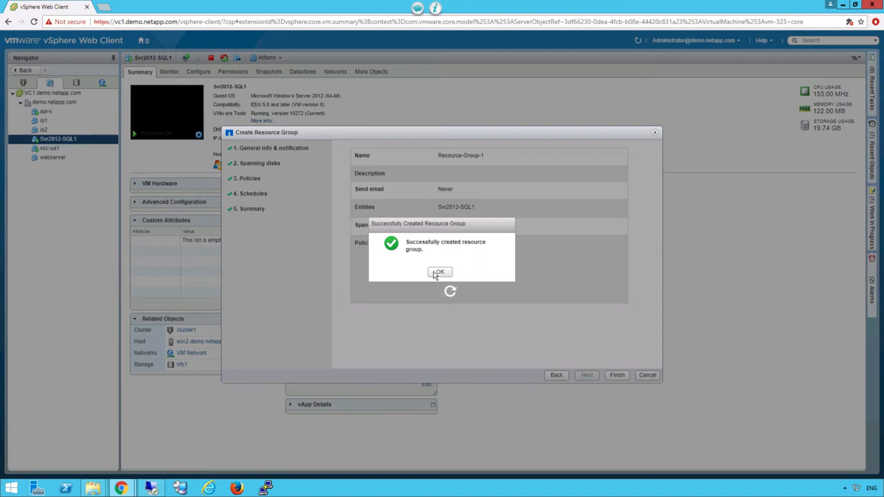
click(439, 272)
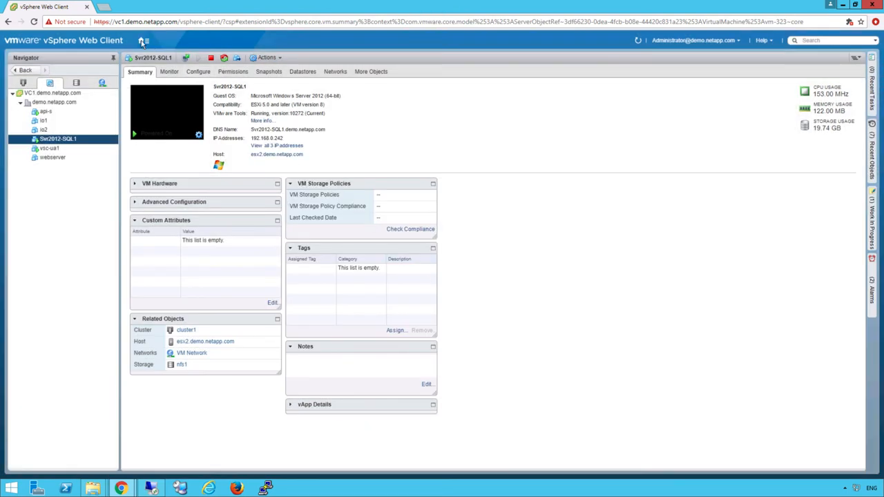
Step: From Resource Groups, run an immediate backup of Resource-Group-1, acknowledge it, and return to the plug-in home
click(139, 39)
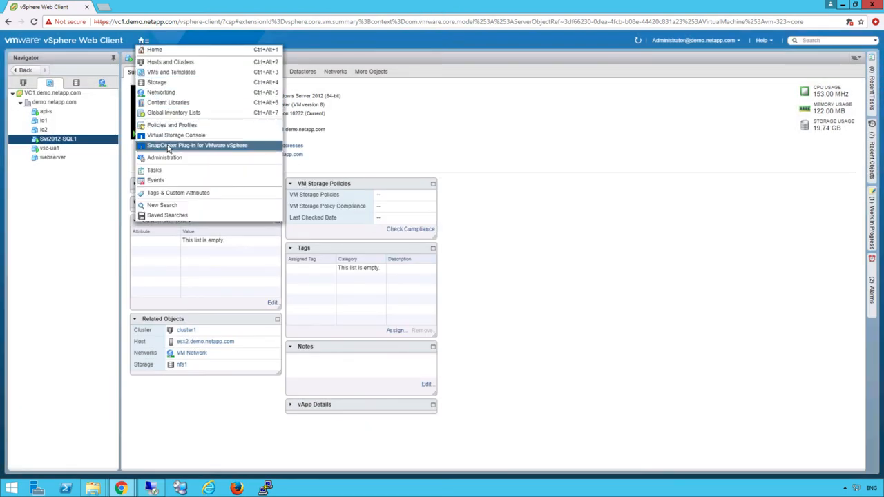
click(199, 146)
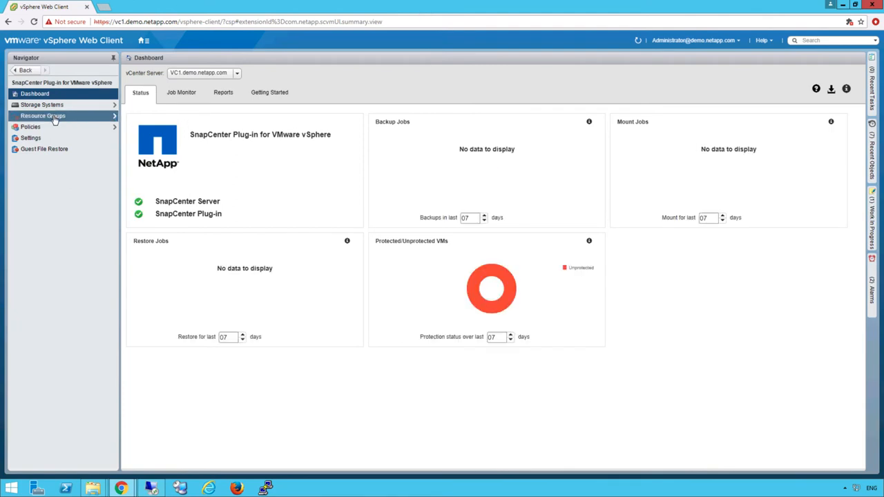
click(48, 115)
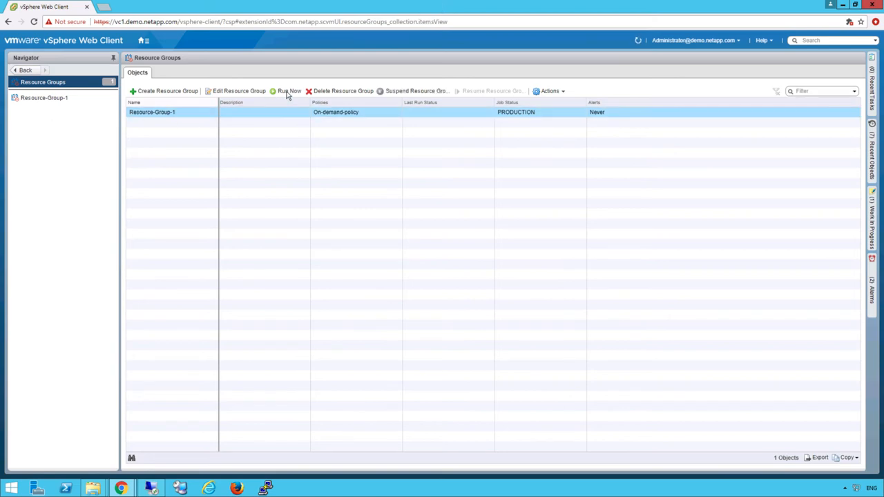
click(288, 91)
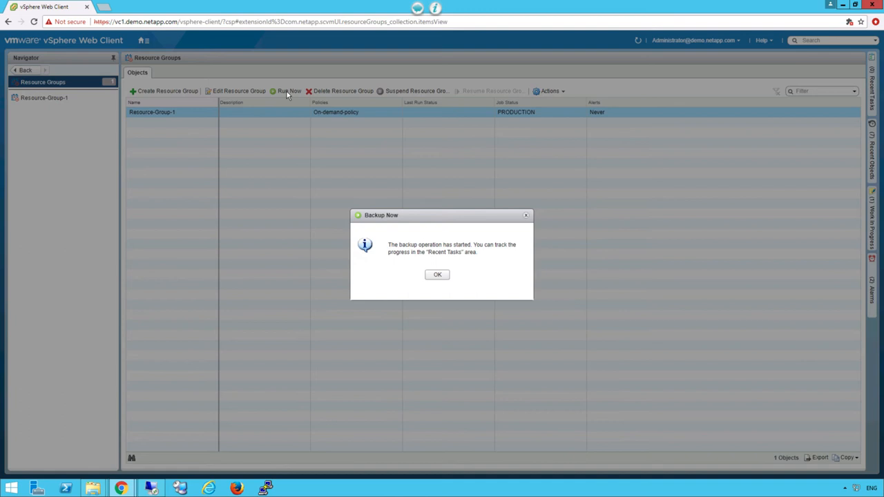
click(436, 275)
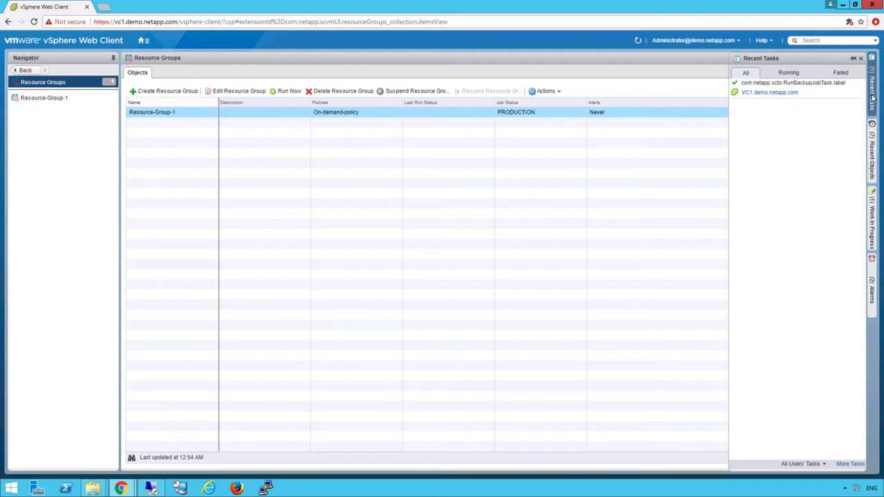
click(142, 41)
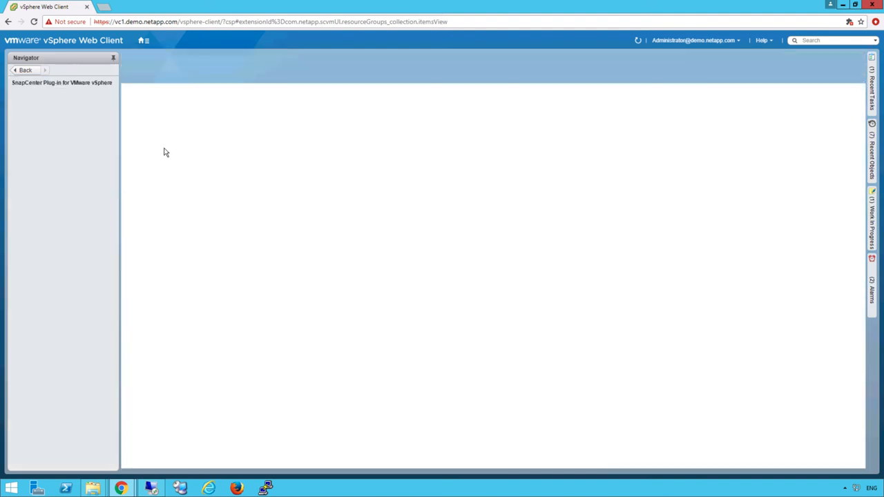
Step: Review the Dashboard job monitor and status charts, then show the protected/unprotected VMs report
click(55, 86)
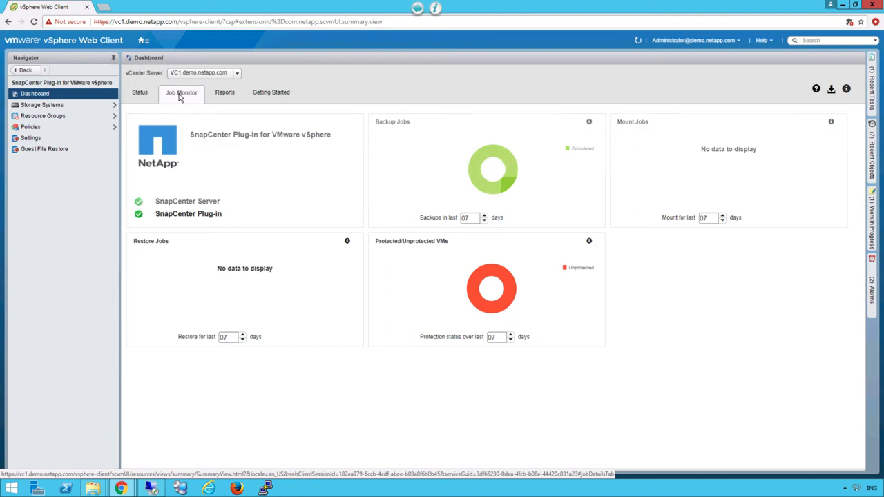
click(179, 93)
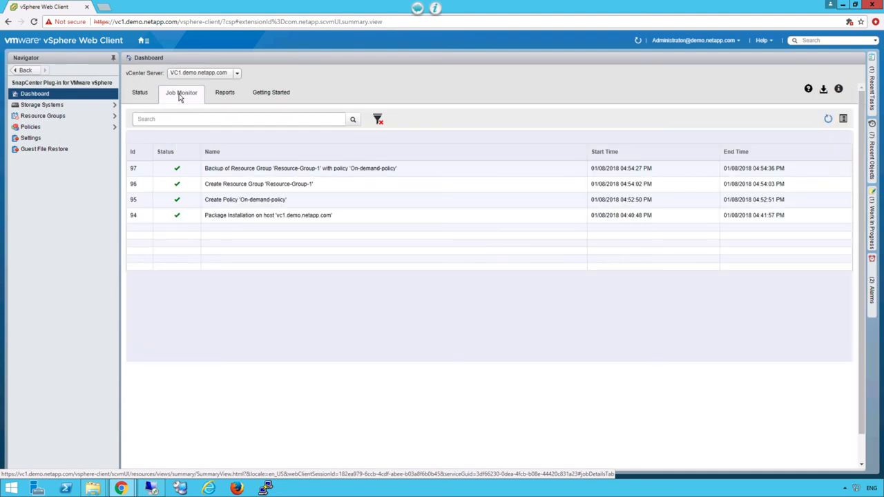
click(141, 92)
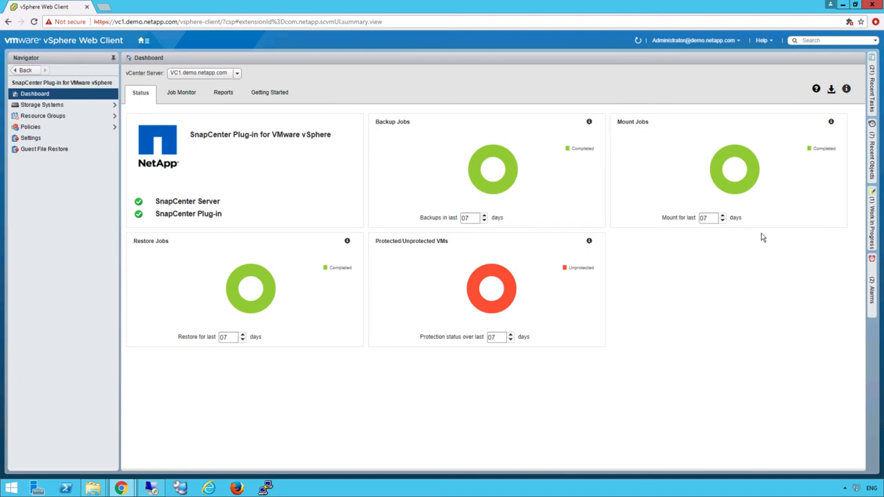
mouse_move(594, 185)
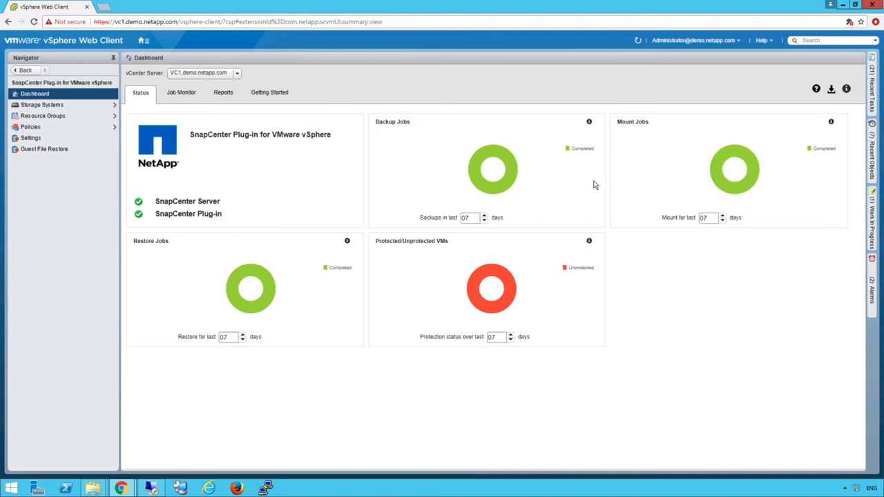
mouse_move(504, 178)
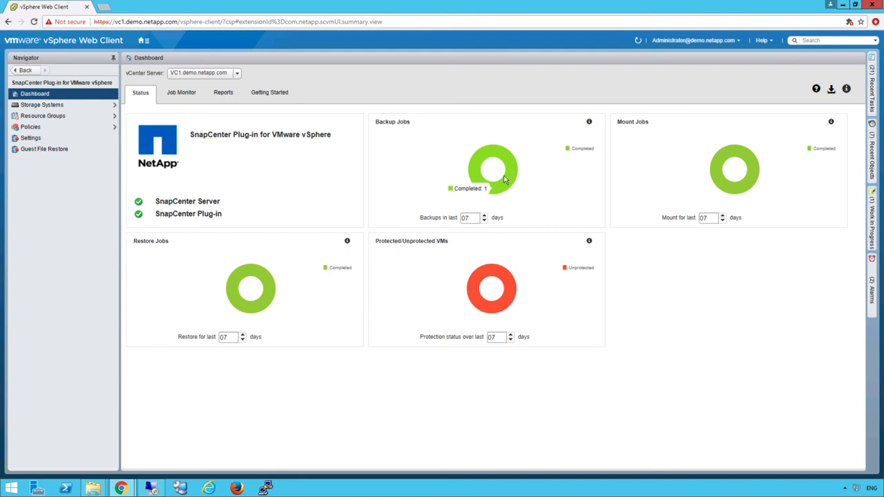
mouse_move(268, 286)
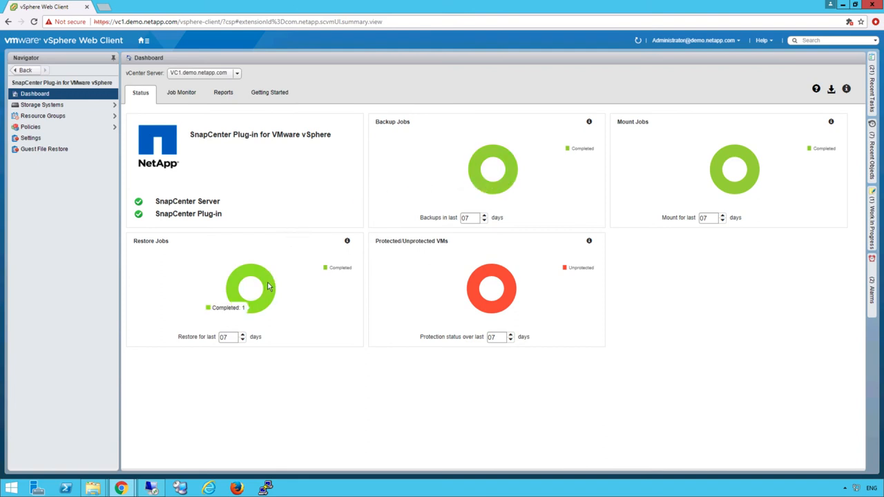
mouse_move(474, 288)
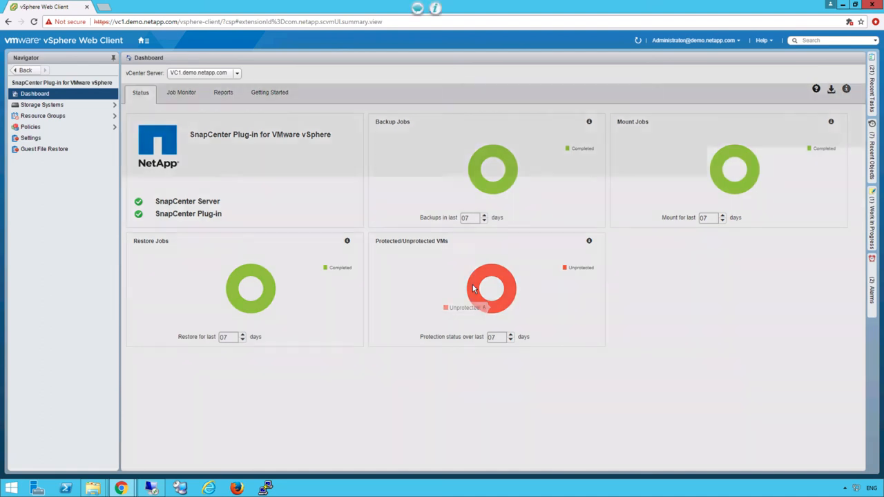
click(223, 92)
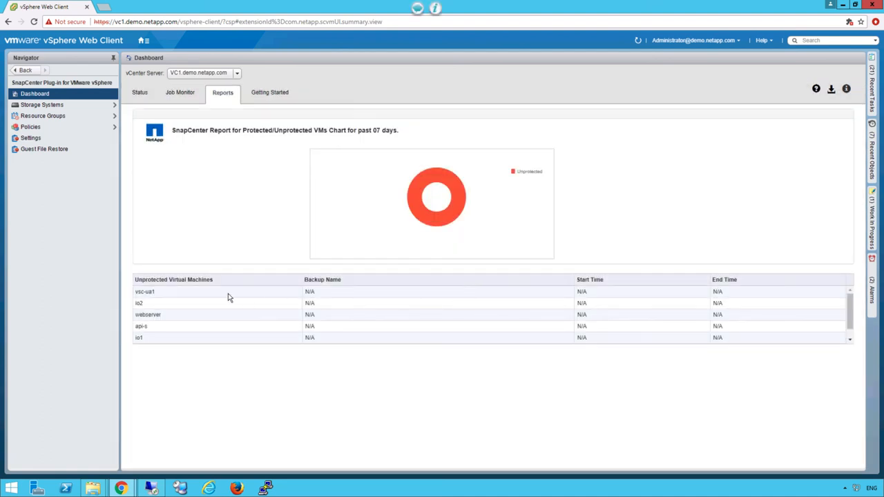
mouse_move(198, 289)
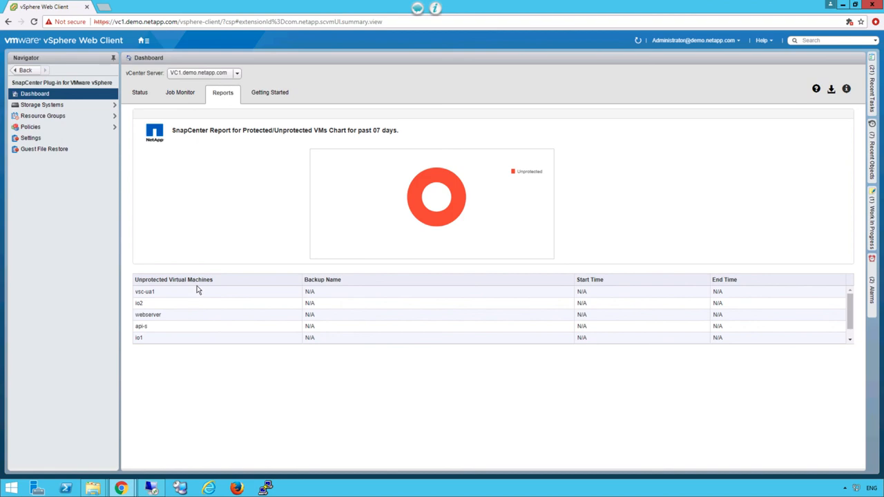